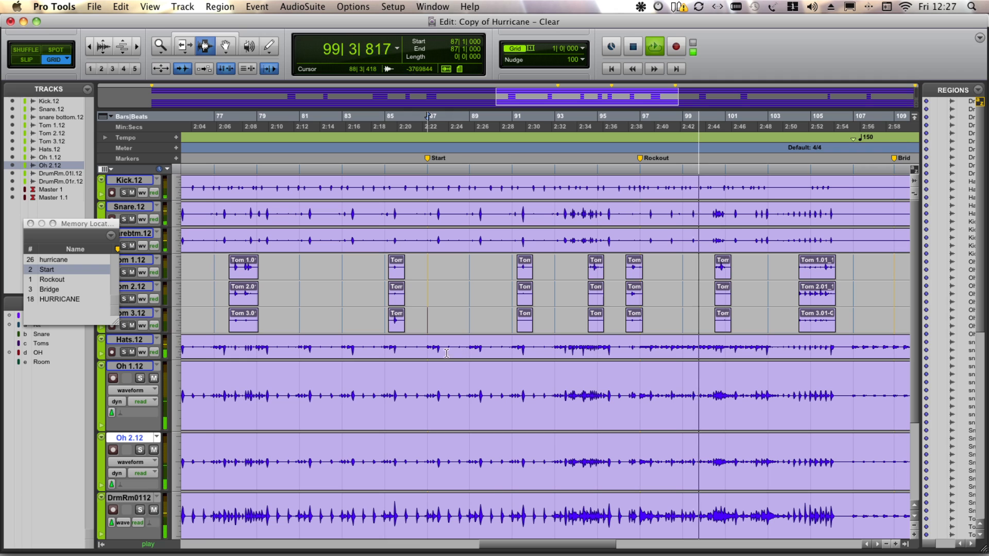
Switch the Oh and DrmRm tracks from waveform view to volume automation view
{"action": "left_click", "coordinate": [47, 269]}
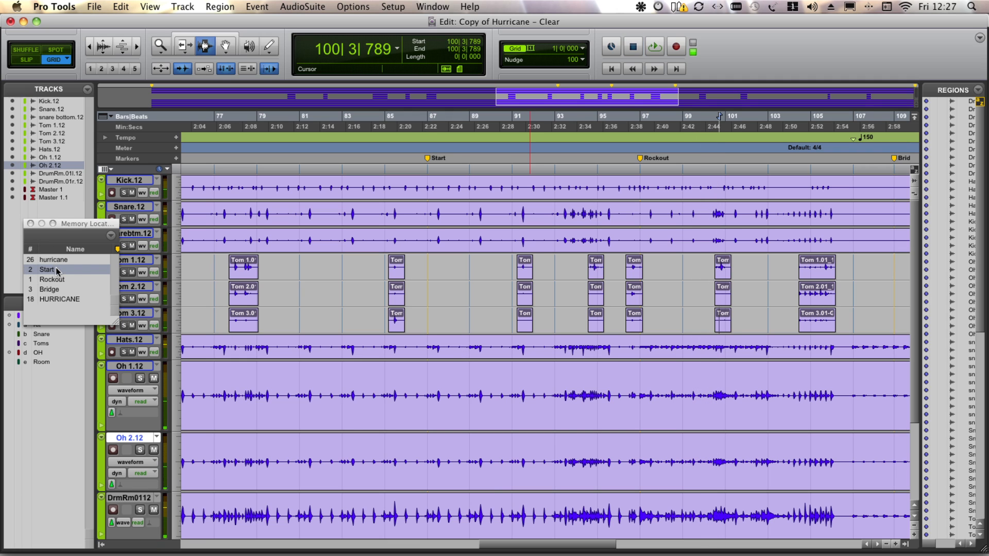
{"action": "left_click", "coordinate": [46, 269]}
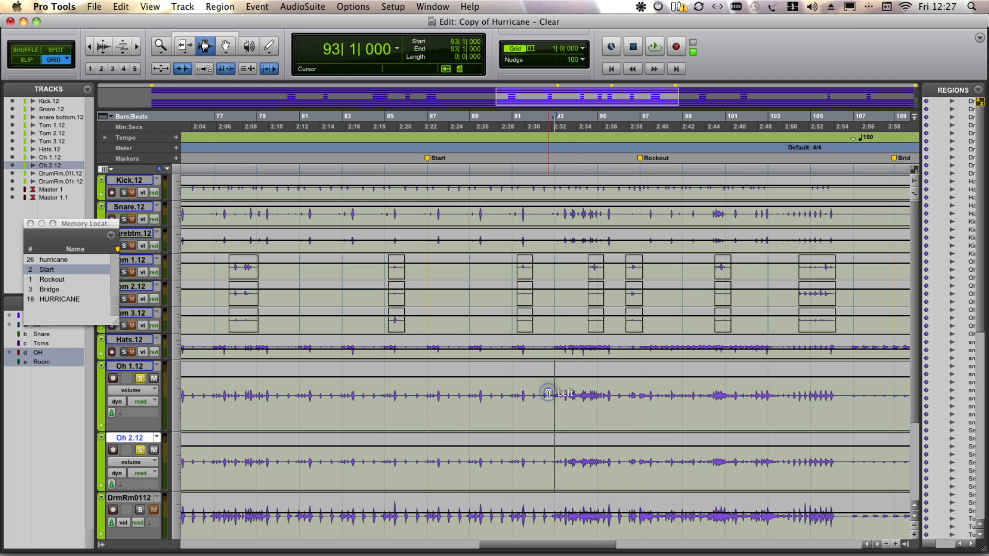
Set the Oh and DrmRm tracks' automation mode to Latch with Trim enabled
{"action": "left_click", "coordinate": [654, 46]}
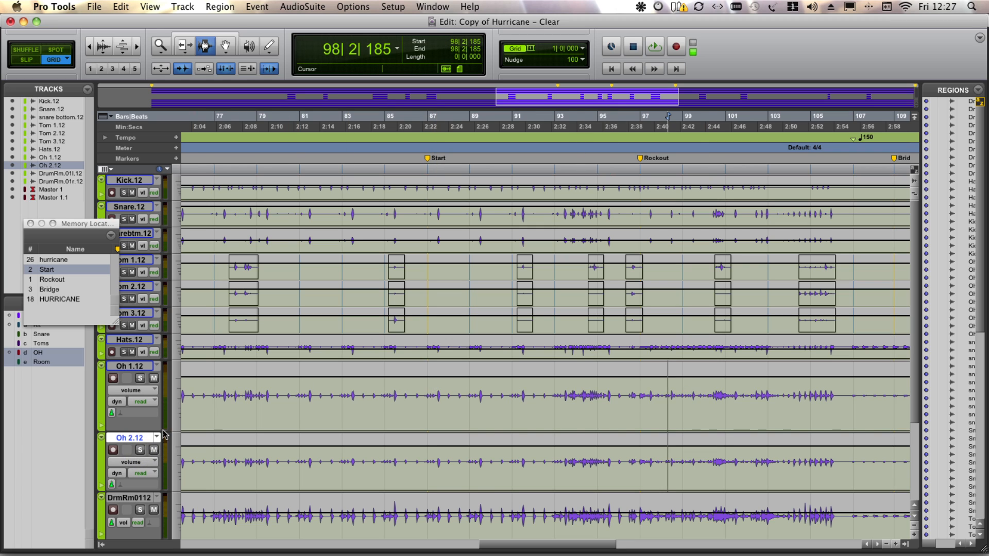
{"action": "left_click", "coordinate": [131, 390]}
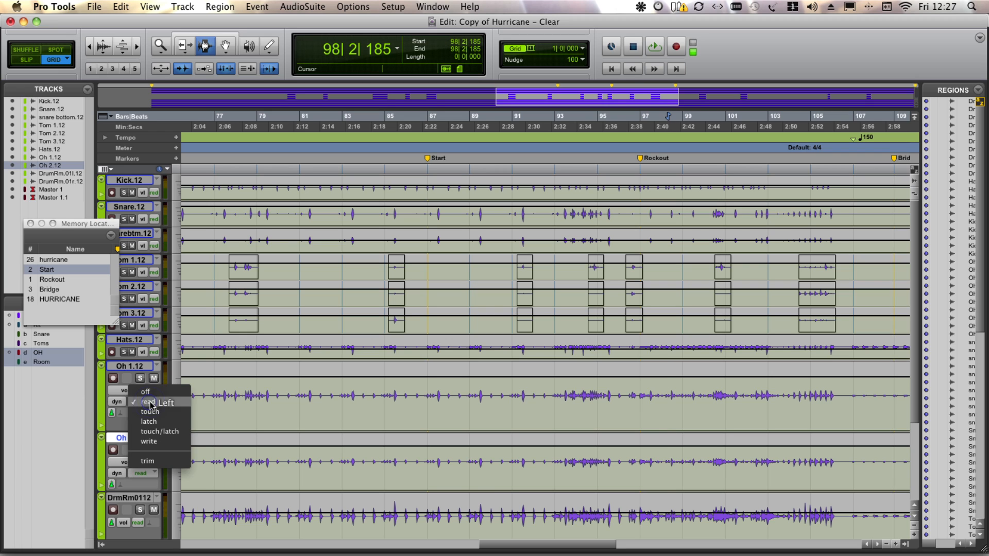
{"action": "left_click", "coordinate": [148, 421]}
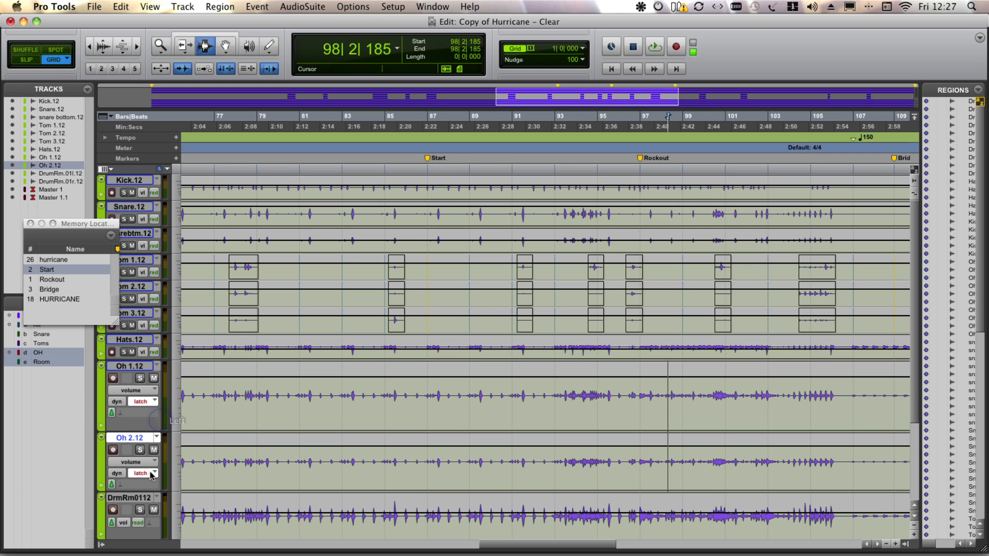
{"action": "left_click", "coordinate": [150, 473]}
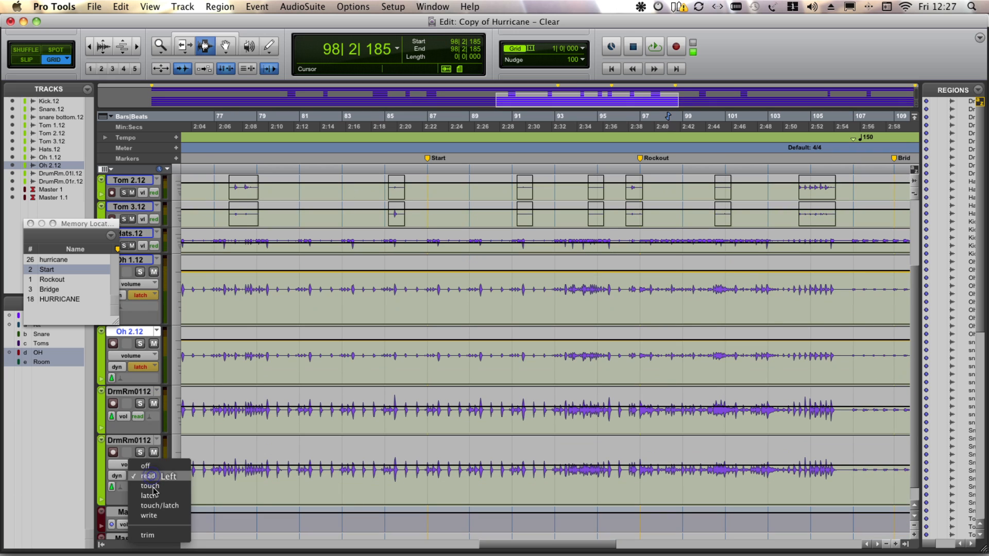
{"action": "left_click", "coordinate": [148, 496]}
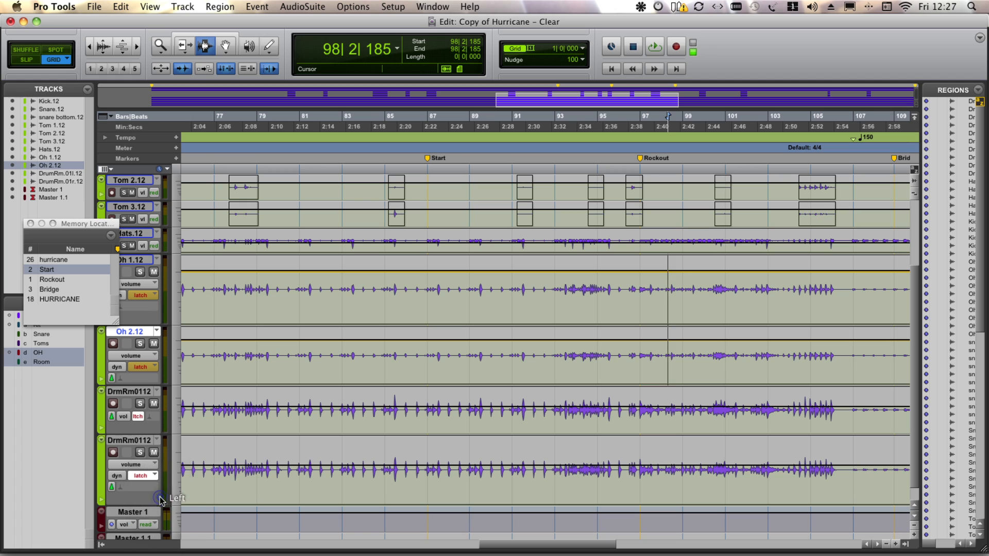
{"action": "left_click", "coordinate": [143, 475]}
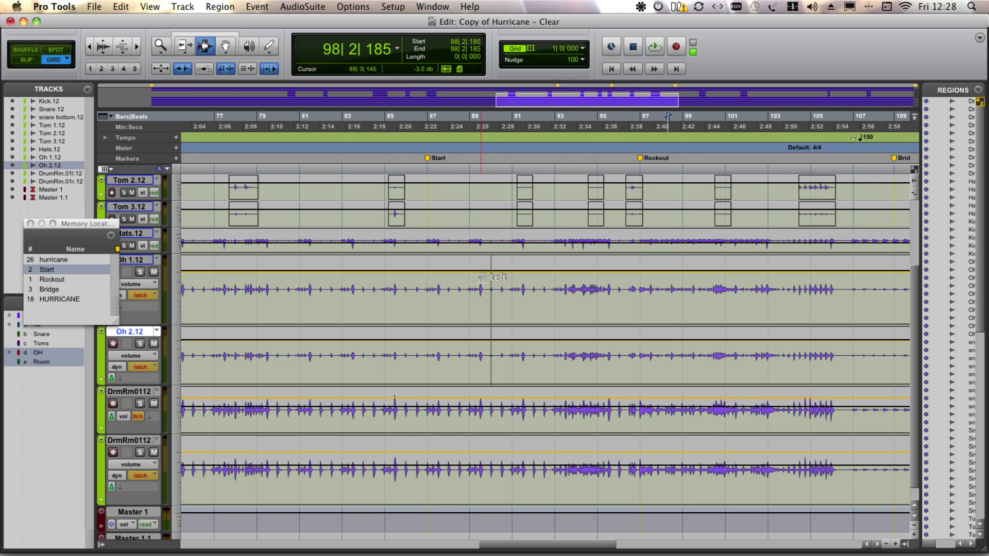
{"action": "left_click", "coordinate": [654, 46]}
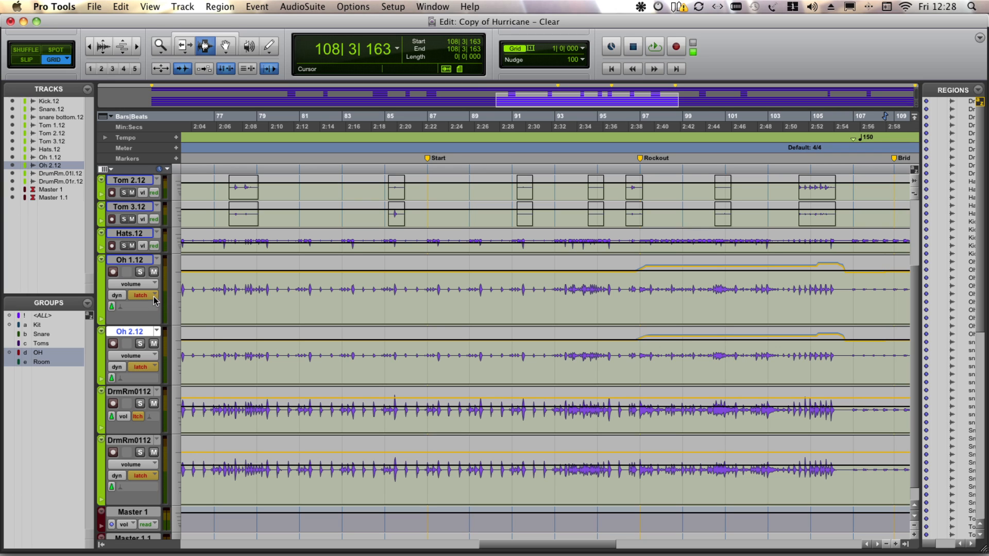
Open the Pro Tools application menu after the overhead trim pass stops
{"action": "left_click", "coordinate": [53, 7]}
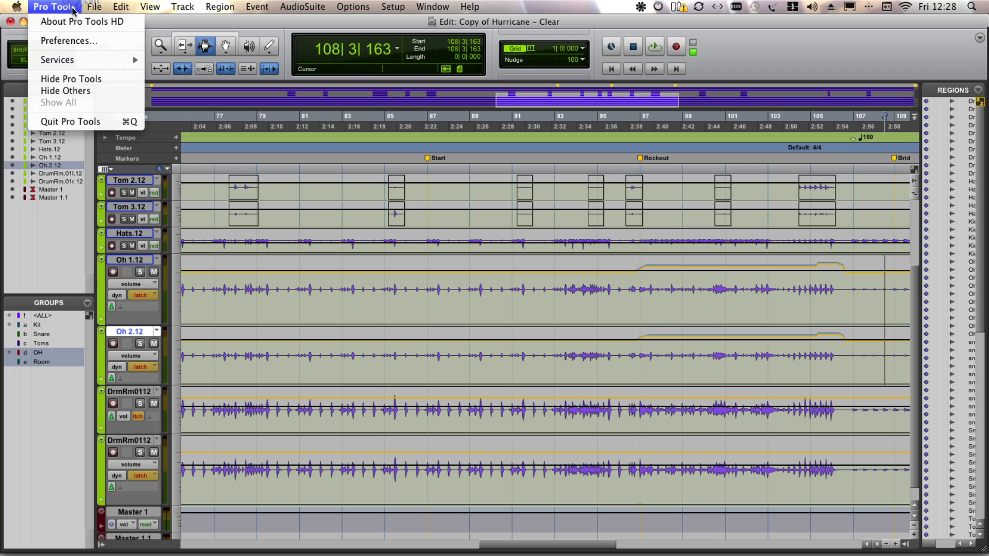
{"action": "left_click", "coordinate": [72, 40]}
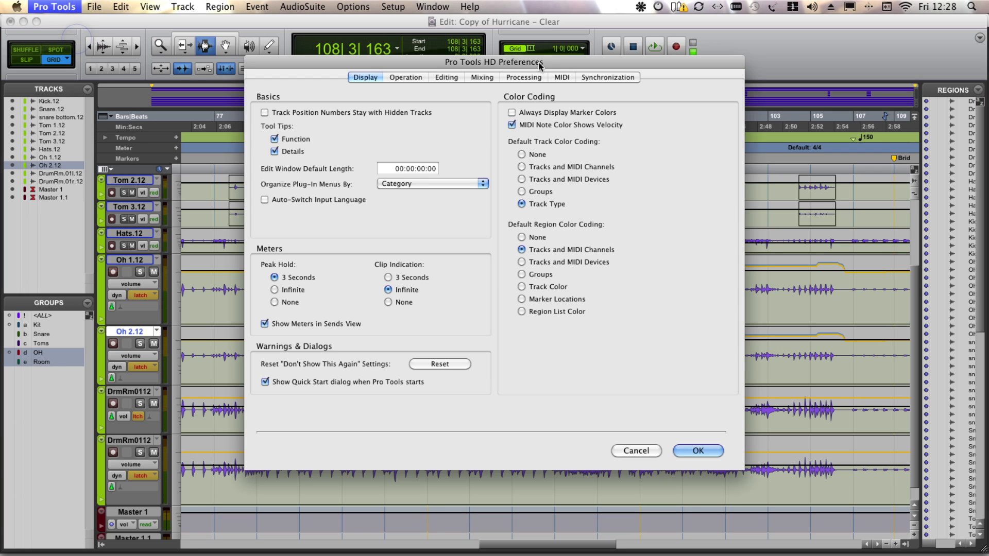
{"action": "left_click", "coordinate": [482, 78]}
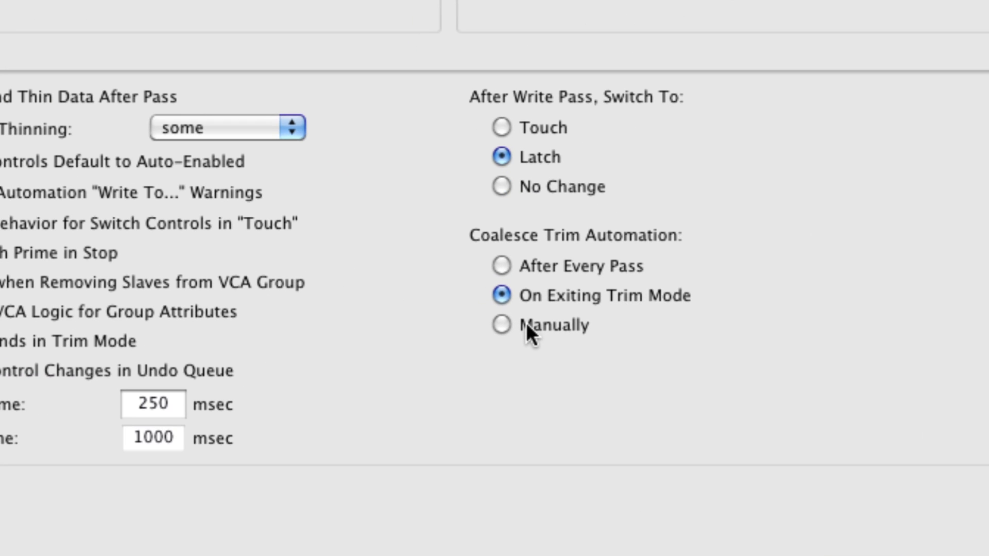
{"action": "mouse_move", "coordinate": [612, 308]}
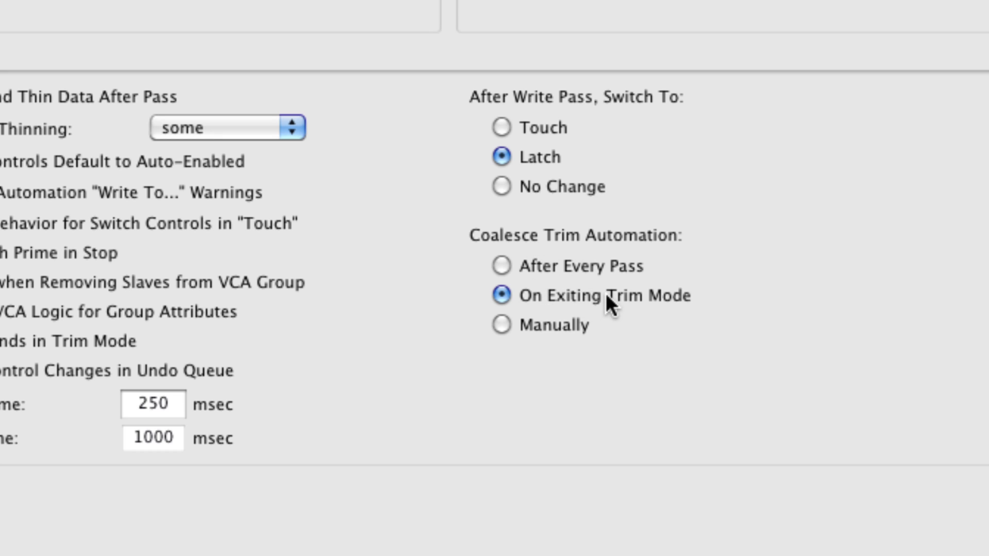
{"action": "mouse_move", "coordinate": [639, 293]}
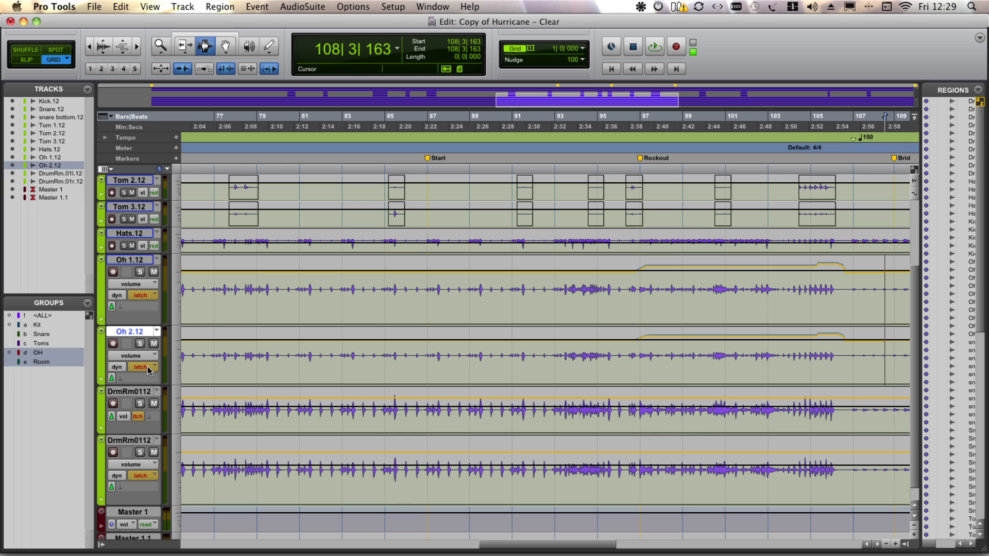
{"action": "mouse_move", "coordinate": [140, 295]}
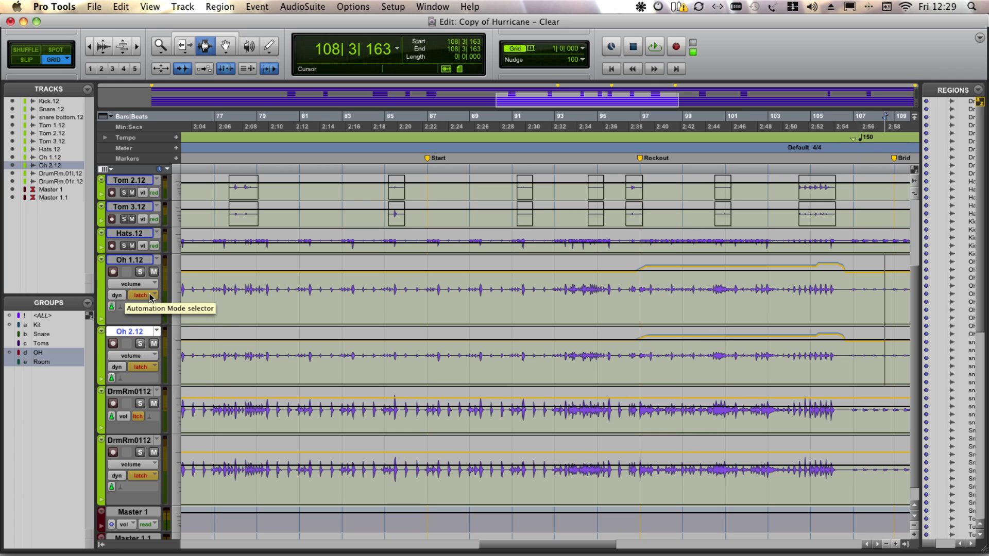
Take the Oh tracks out of Trim so their pushes become volume breakpoints
{"action": "left_click", "coordinate": [140, 296]}
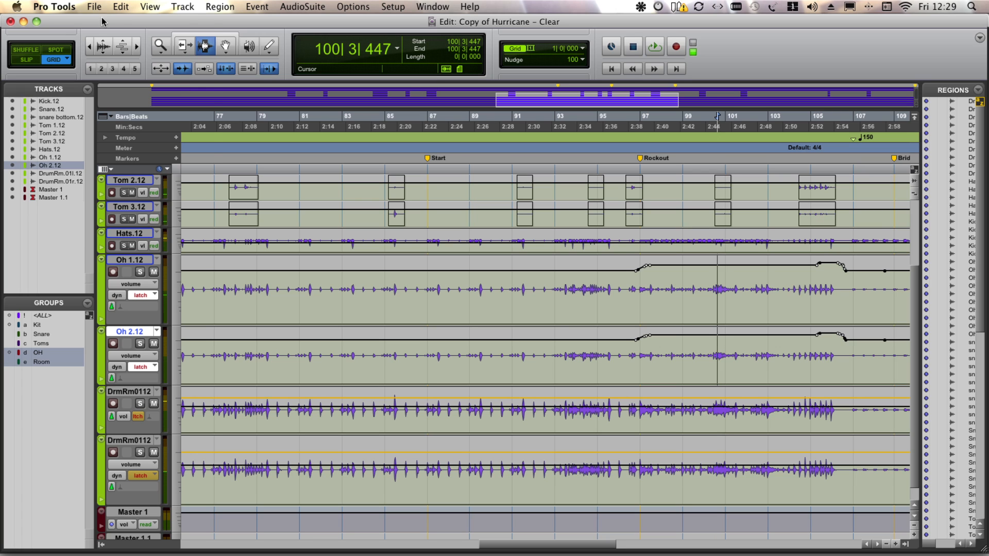
{"action": "left_click", "coordinate": [53, 7]}
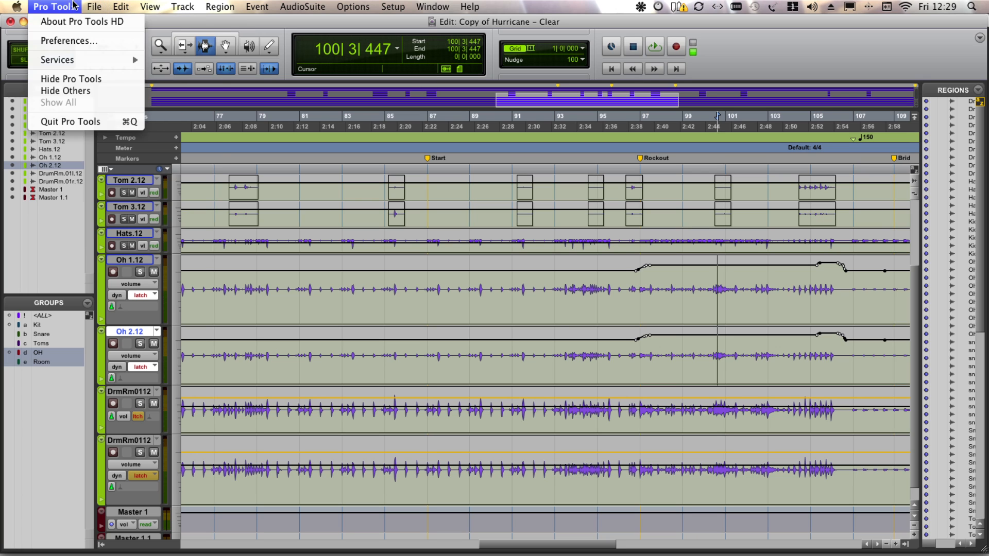
{"action": "left_click", "coordinate": [72, 41]}
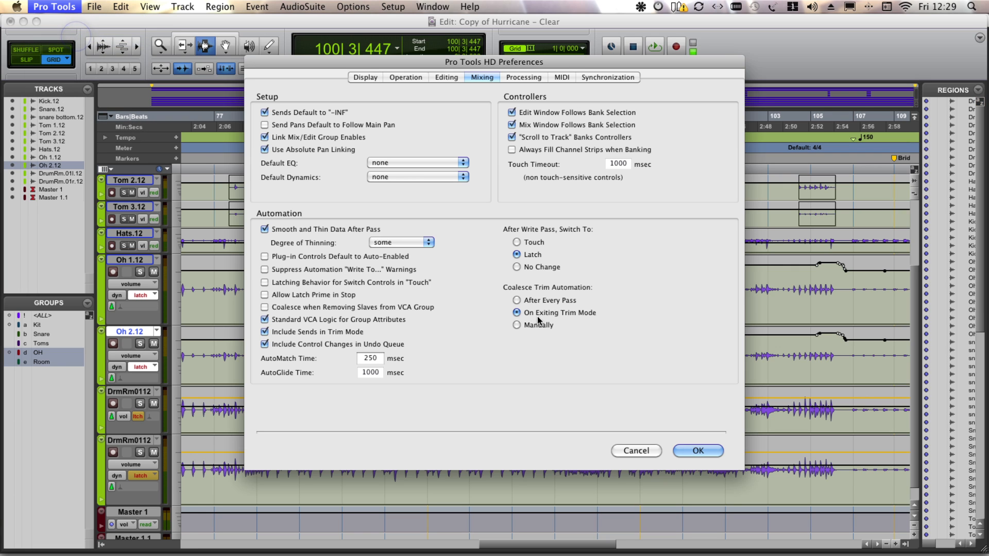
{"action": "left_click", "coordinate": [698, 450]}
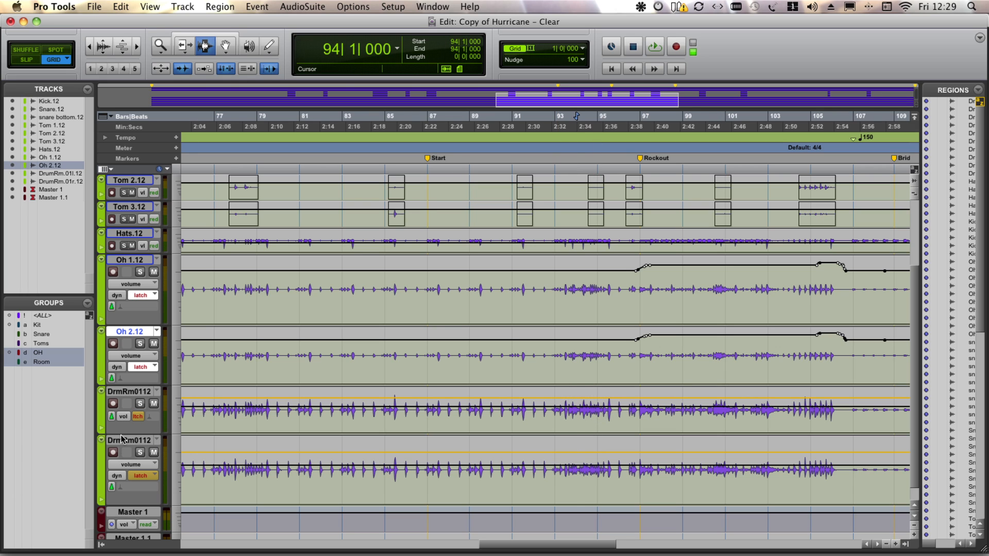
{"action": "mouse_move", "coordinate": [109, 419]}
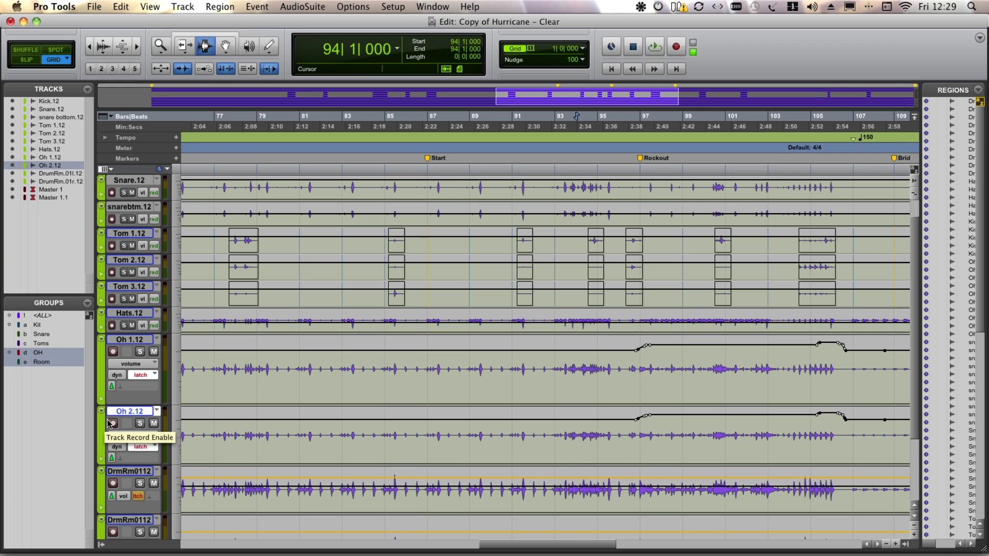
Run playback to ride the DrmRm faders up from bar 95 to bar 106
{"action": "left_click", "coordinate": [654, 45]}
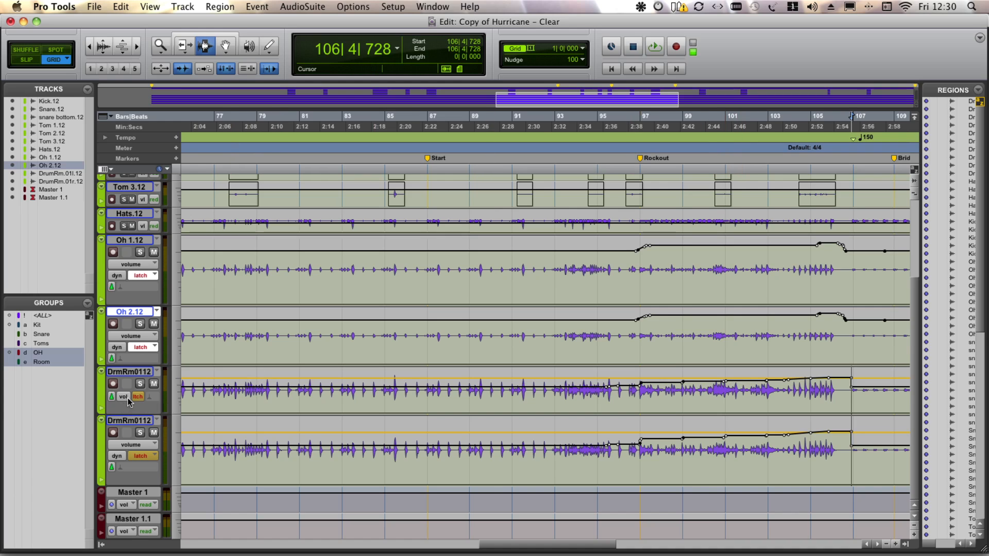
Return the Oh and DrmRm tracks to Read automation mode
{"action": "left_click", "coordinate": [137, 397]}
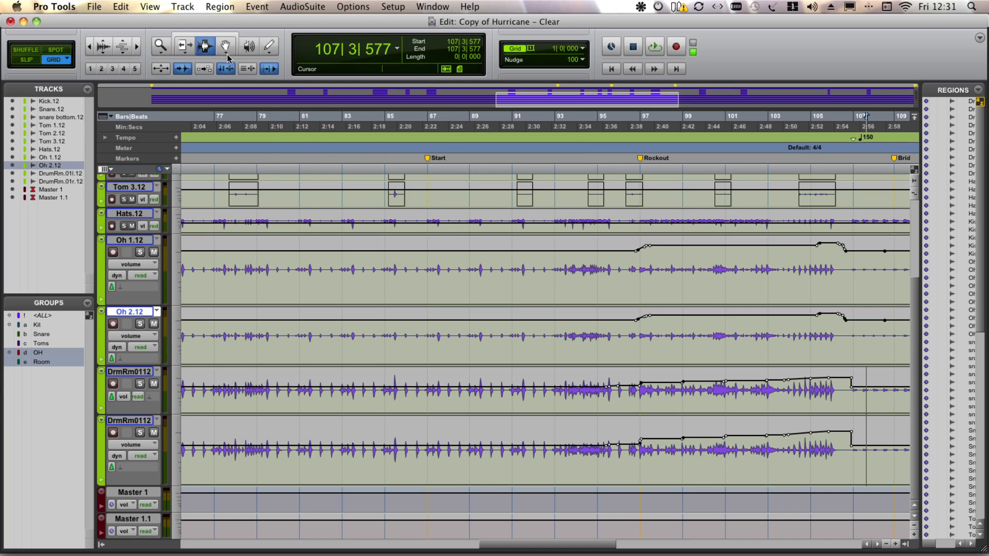
{"action": "left_click", "coordinate": [181, 6]}
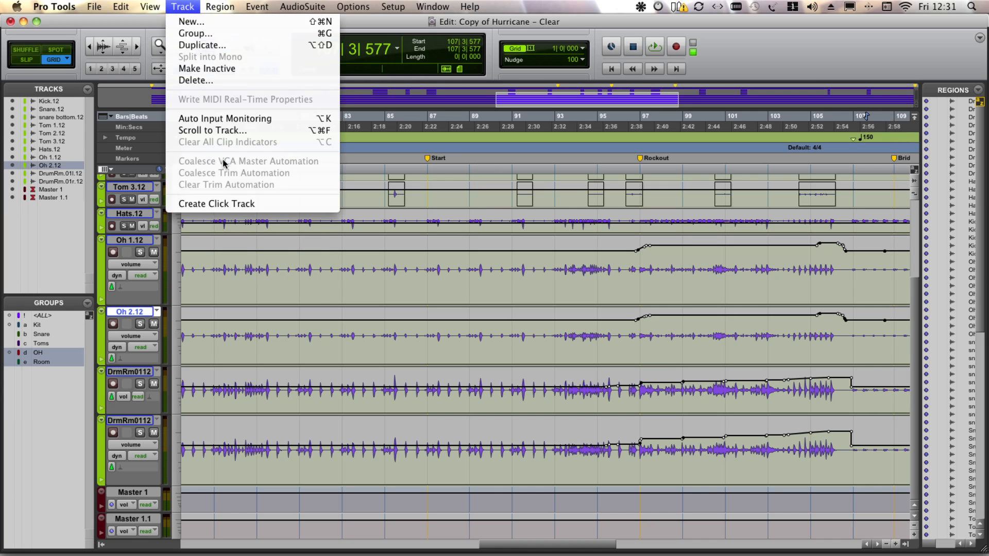
{"action": "mouse_move", "coordinate": [223, 168]}
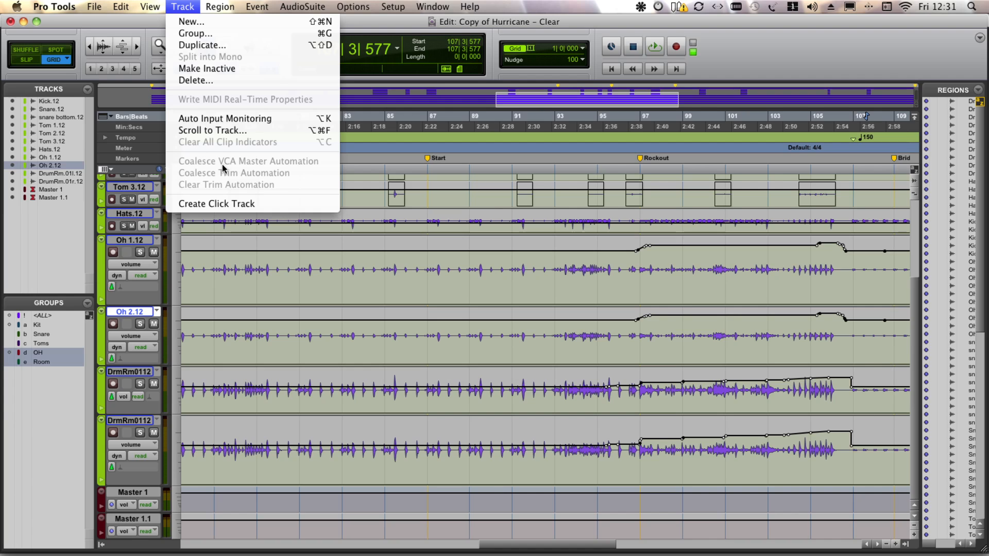